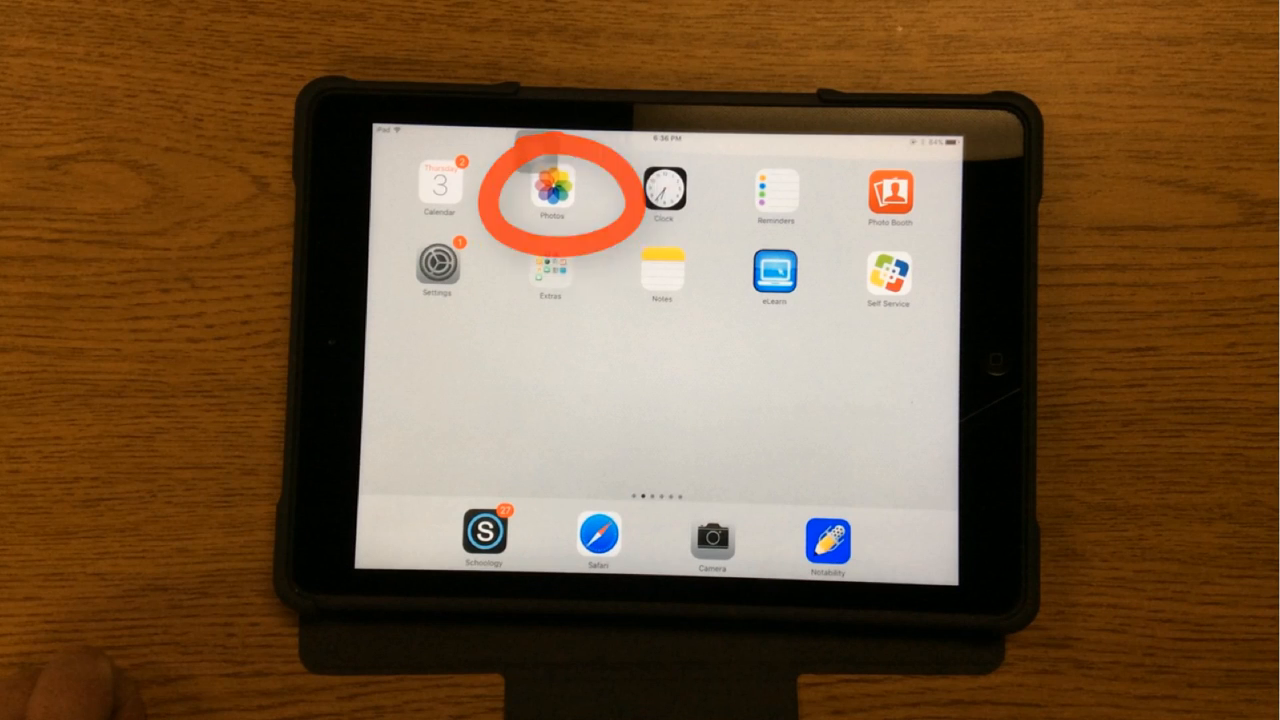
# Step: Navigate Settings to General > Accessibility > Interaction and reach the AssistiveTouch page
pyautogui.click(552, 188)
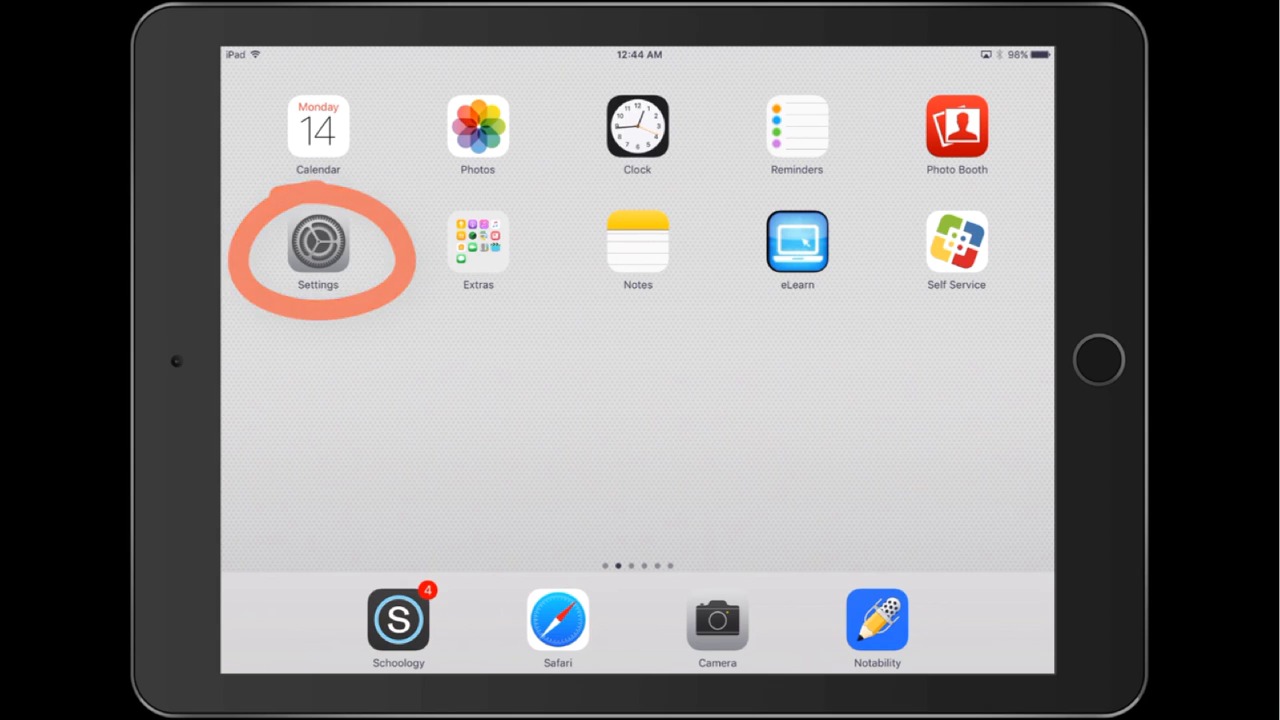
pyautogui.click(318, 240)
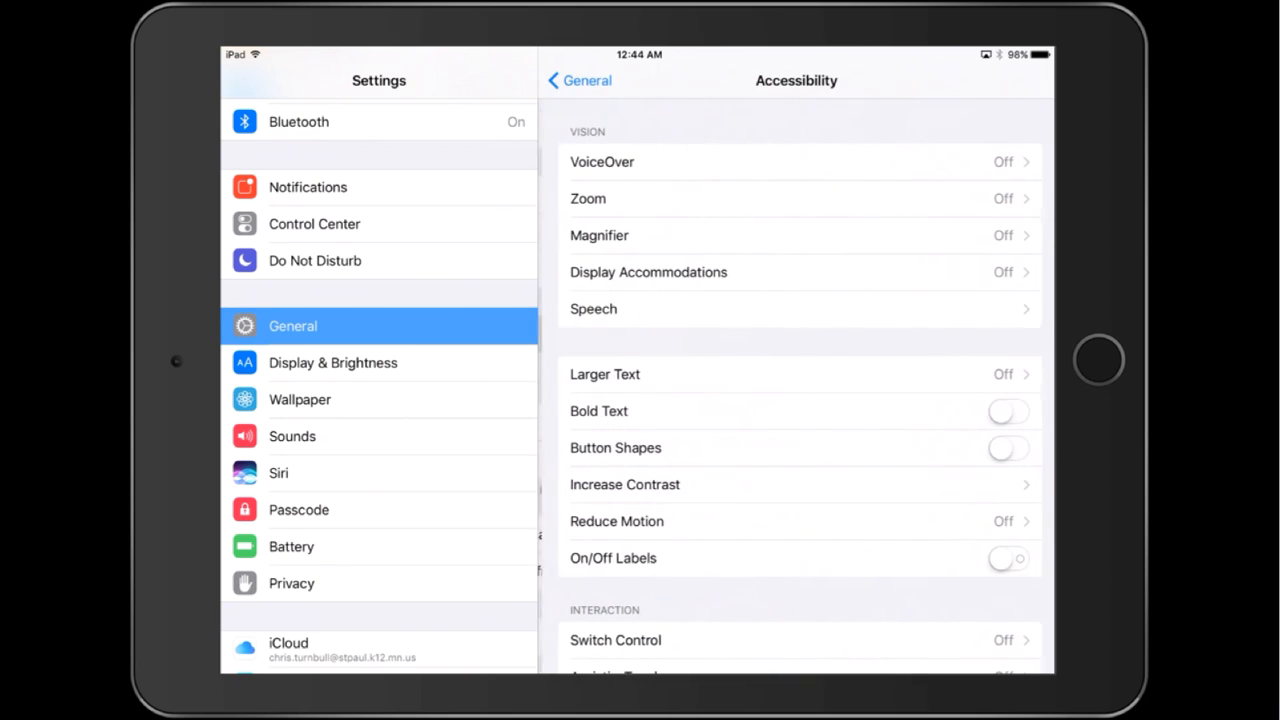
pyautogui.scroll(-3)
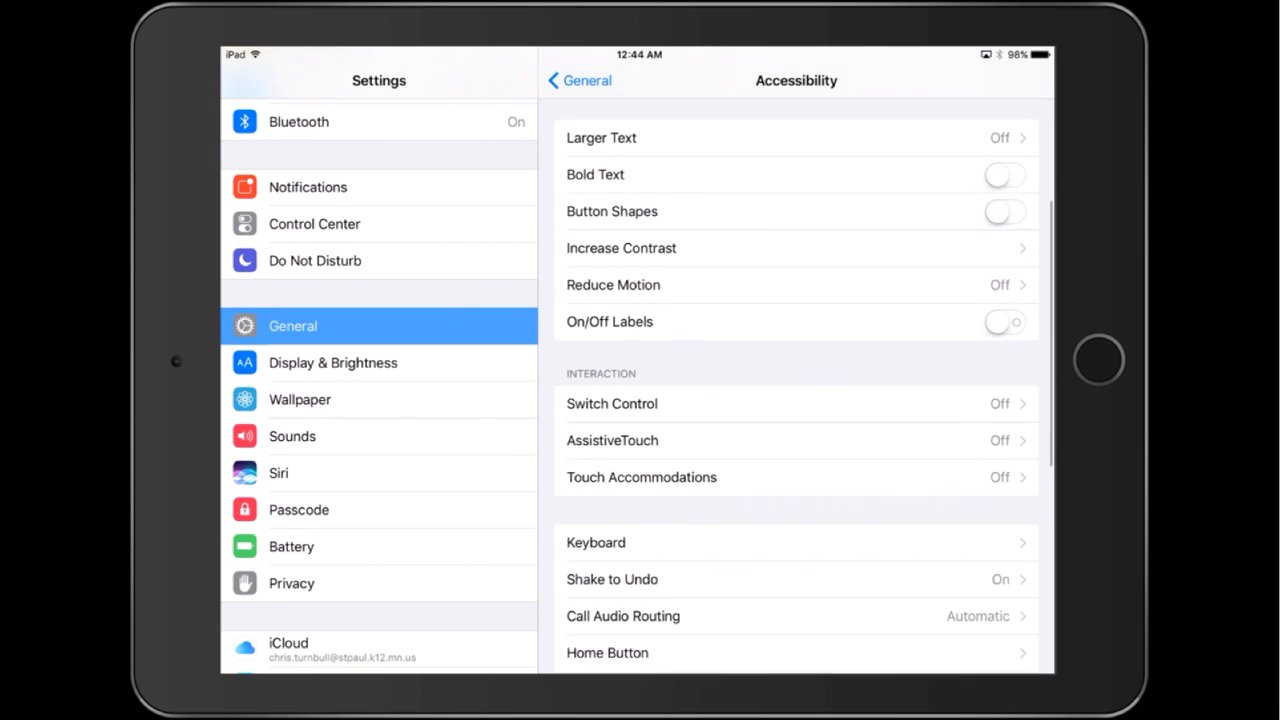
pyautogui.scroll(-3)
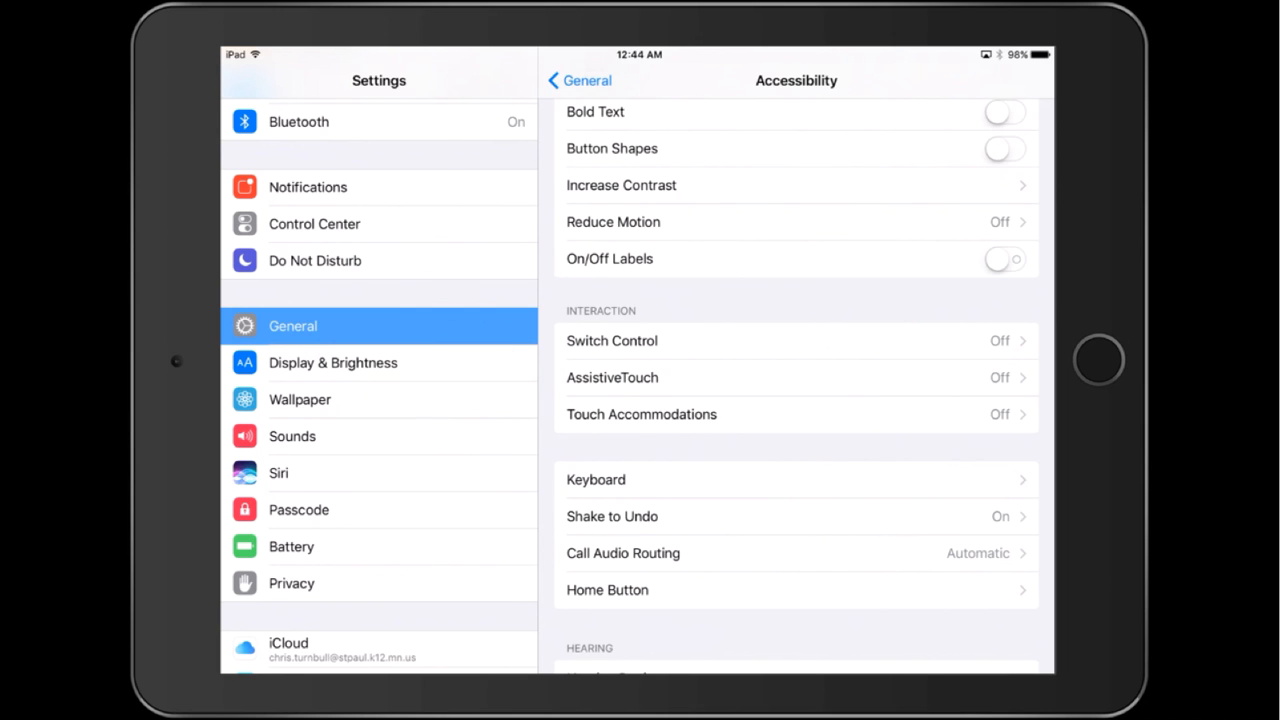
pyautogui.click(612, 376)
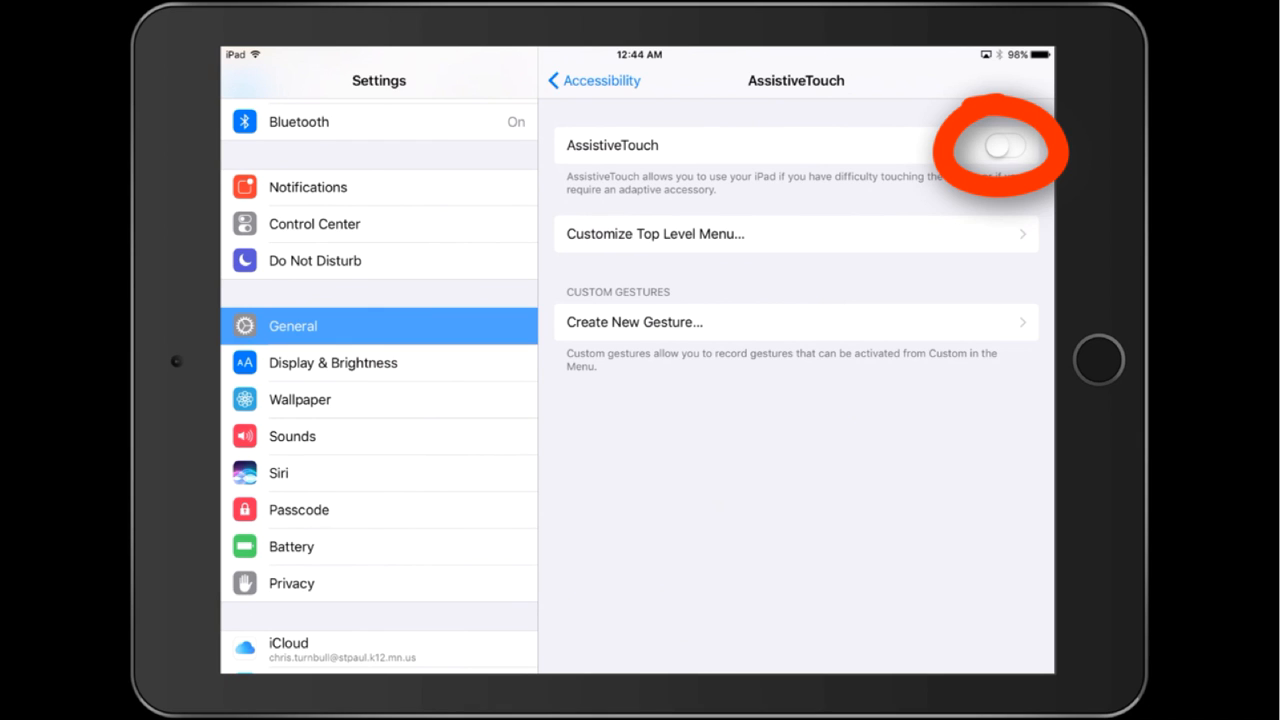
# Step: Switch AssistiveTouch on and nudge its floating button toward the bottom
pyautogui.click(1008, 146)
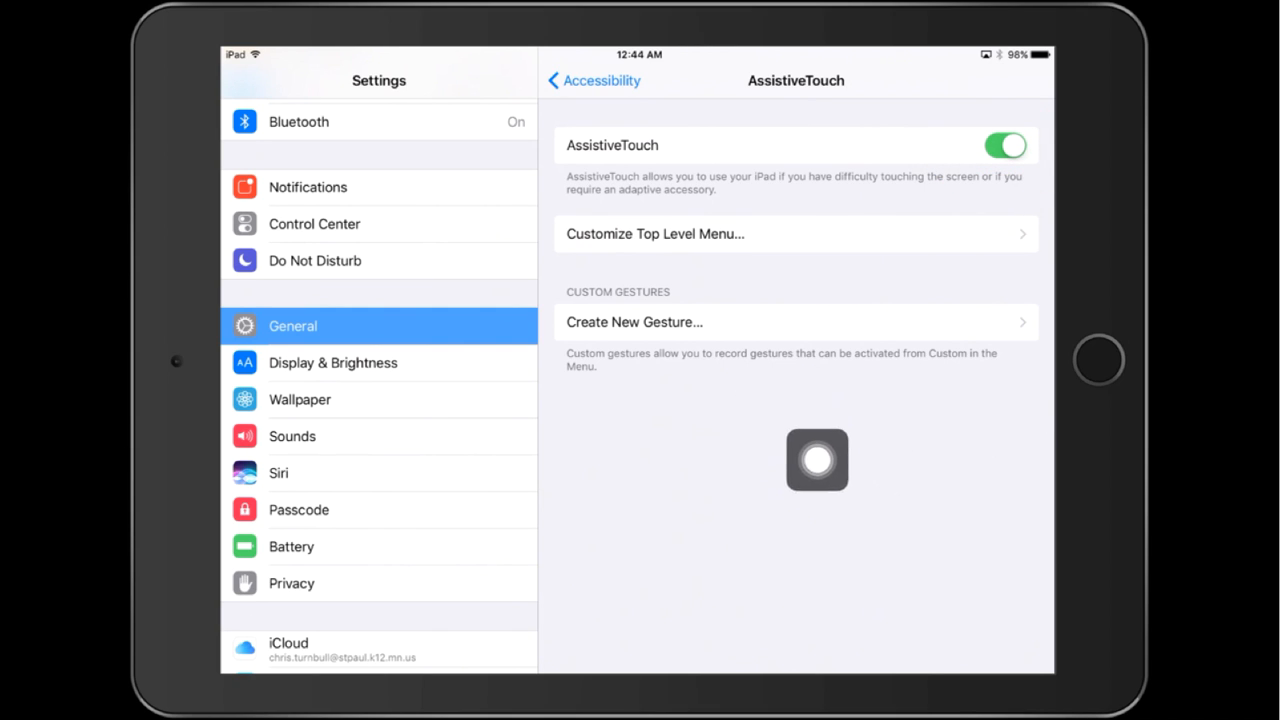
pyautogui.moveTo(816, 460); pyautogui.dragTo(864, 488)
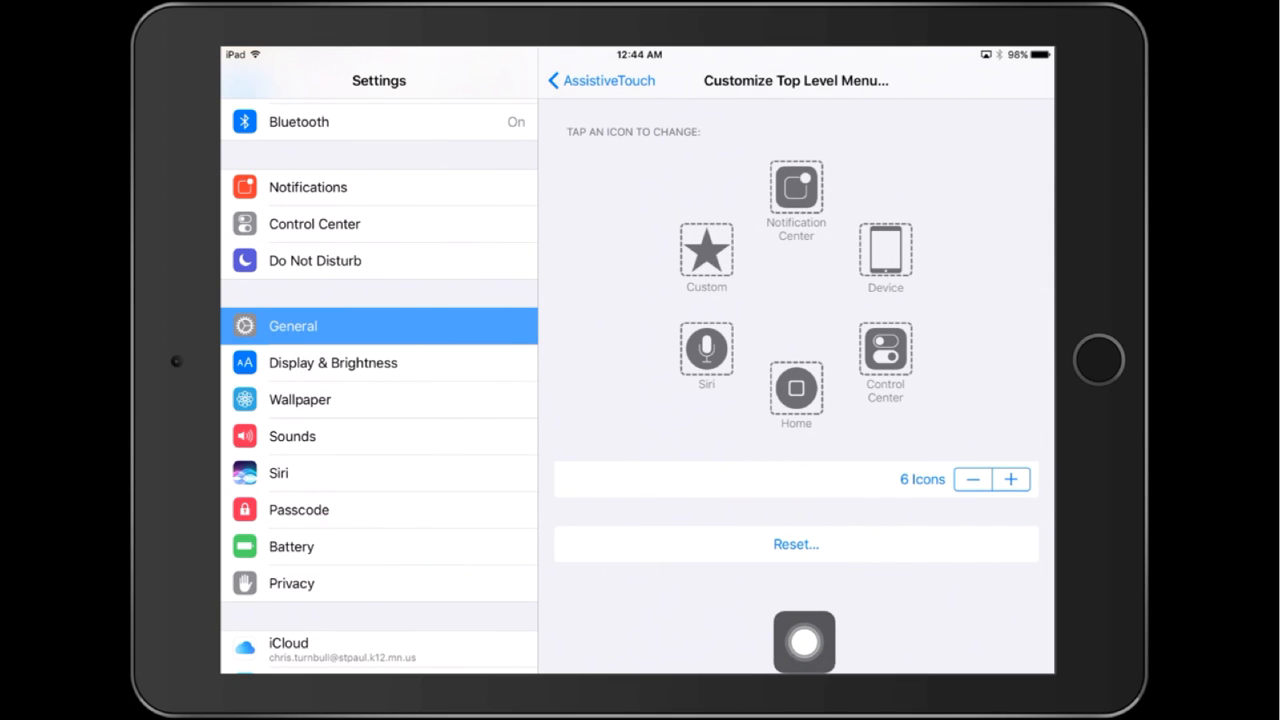
# Step: Cut the top-level menu down to 1 icon and bring up the Custom icon's action list
pyautogui.moveTo(804, 642); pyautogui.dragTo(914, 642)
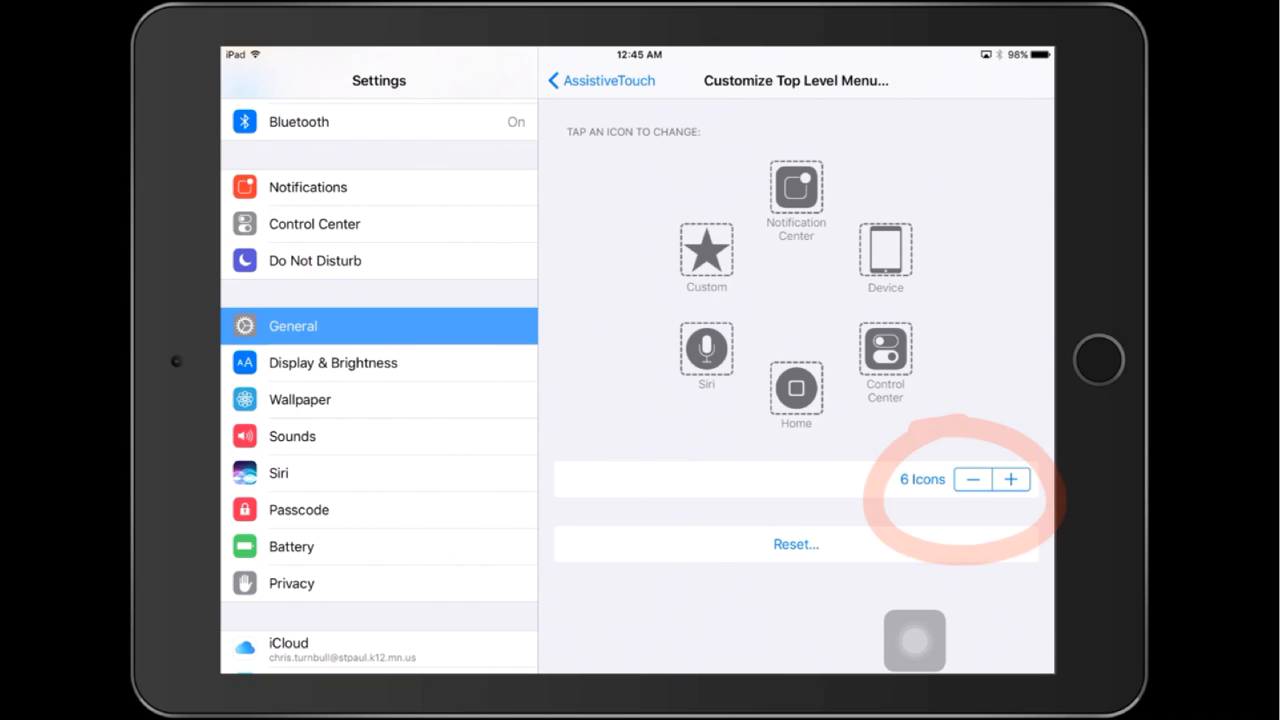
pyautogui.click(976, 480)
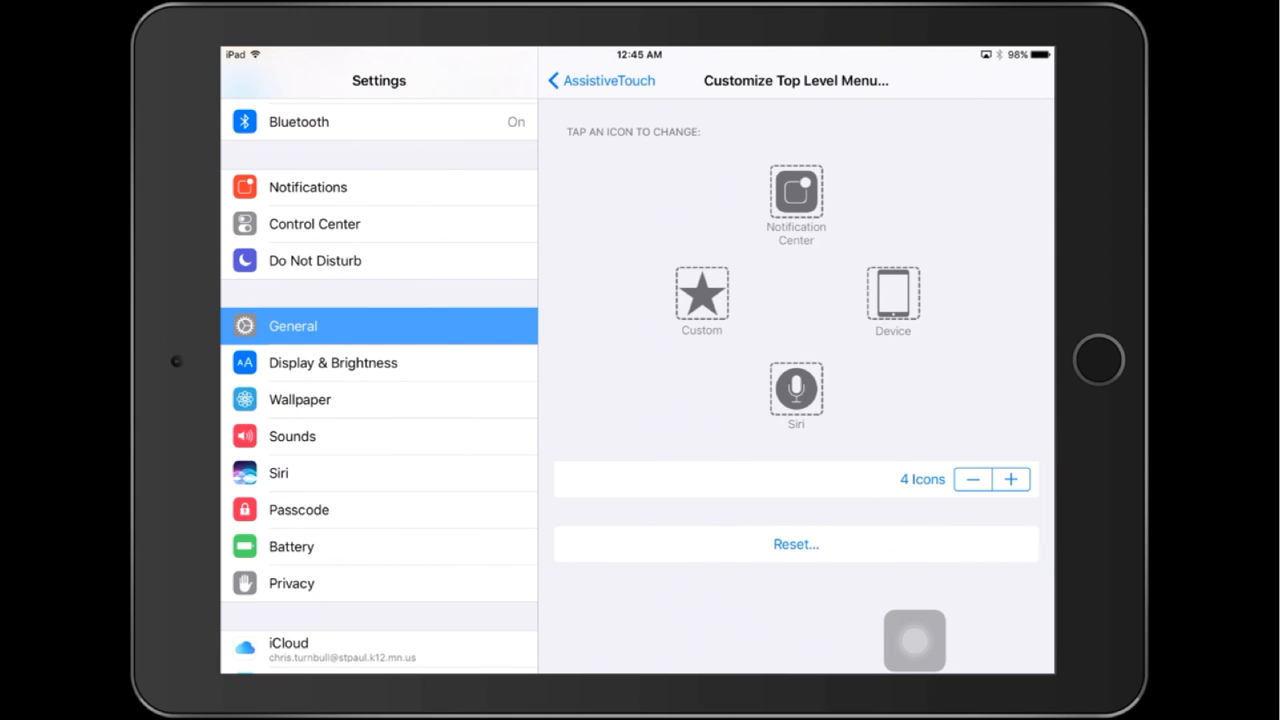
pyautogui.click(976, 480)
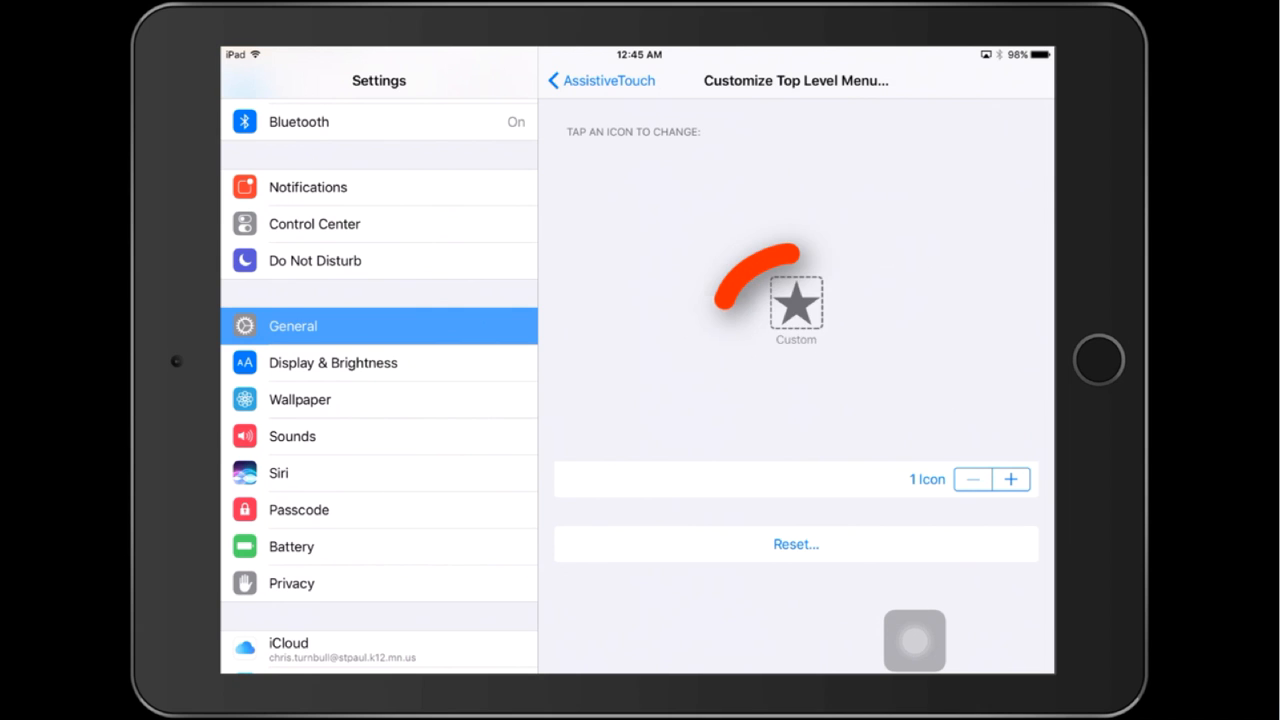
pyautogui.click(796, 304)
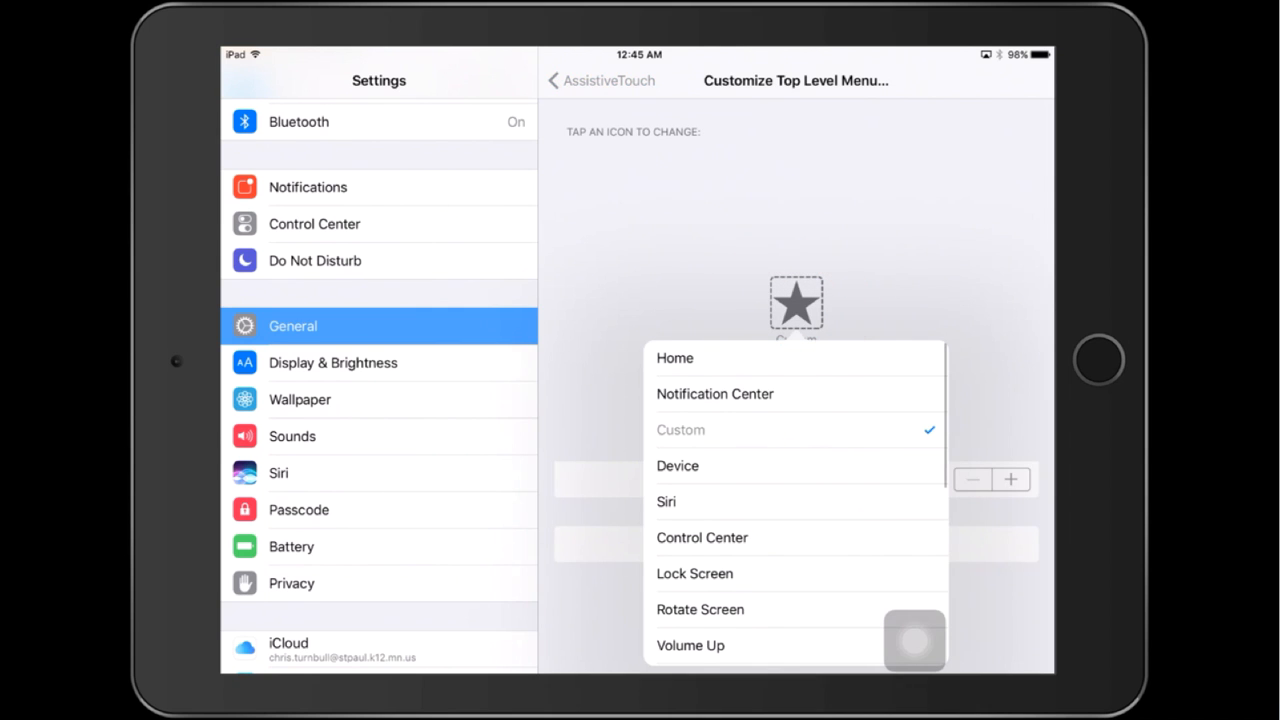
# Step: Assign Screenshot as the single icon's action and dismiss the action list
pyautogui.scroll(-3)
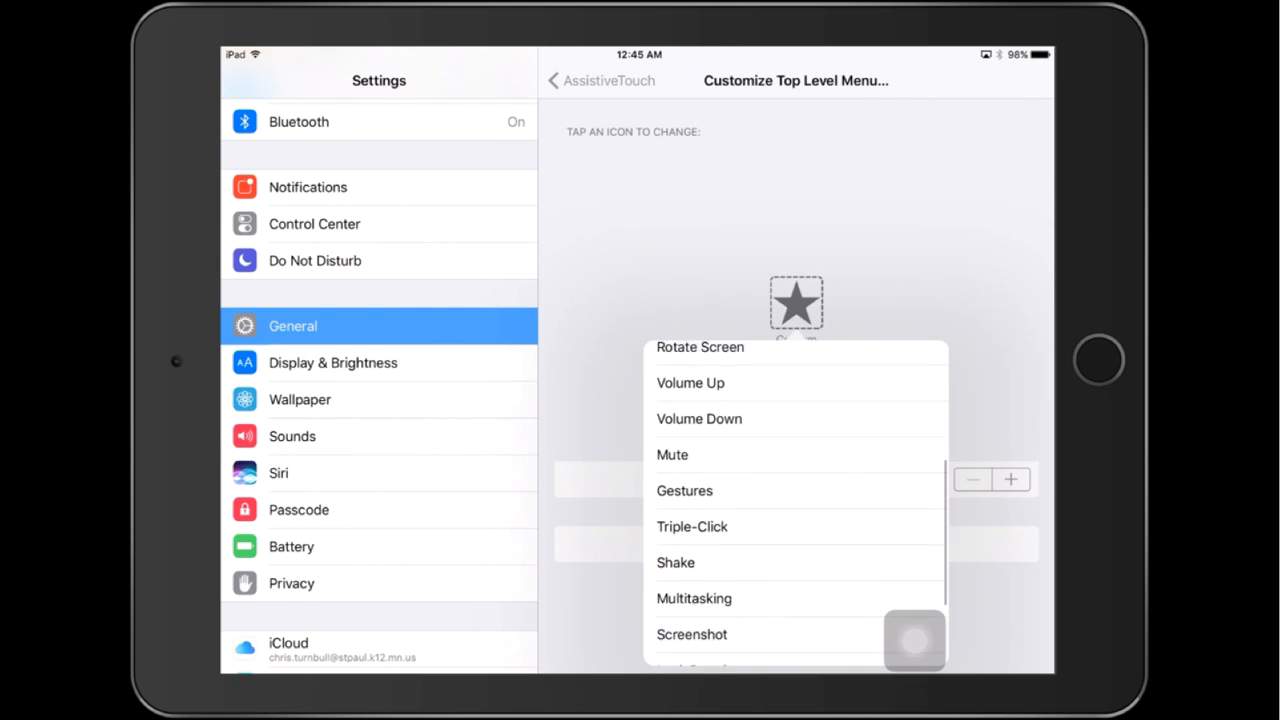
pyautogui.scroll(-3)
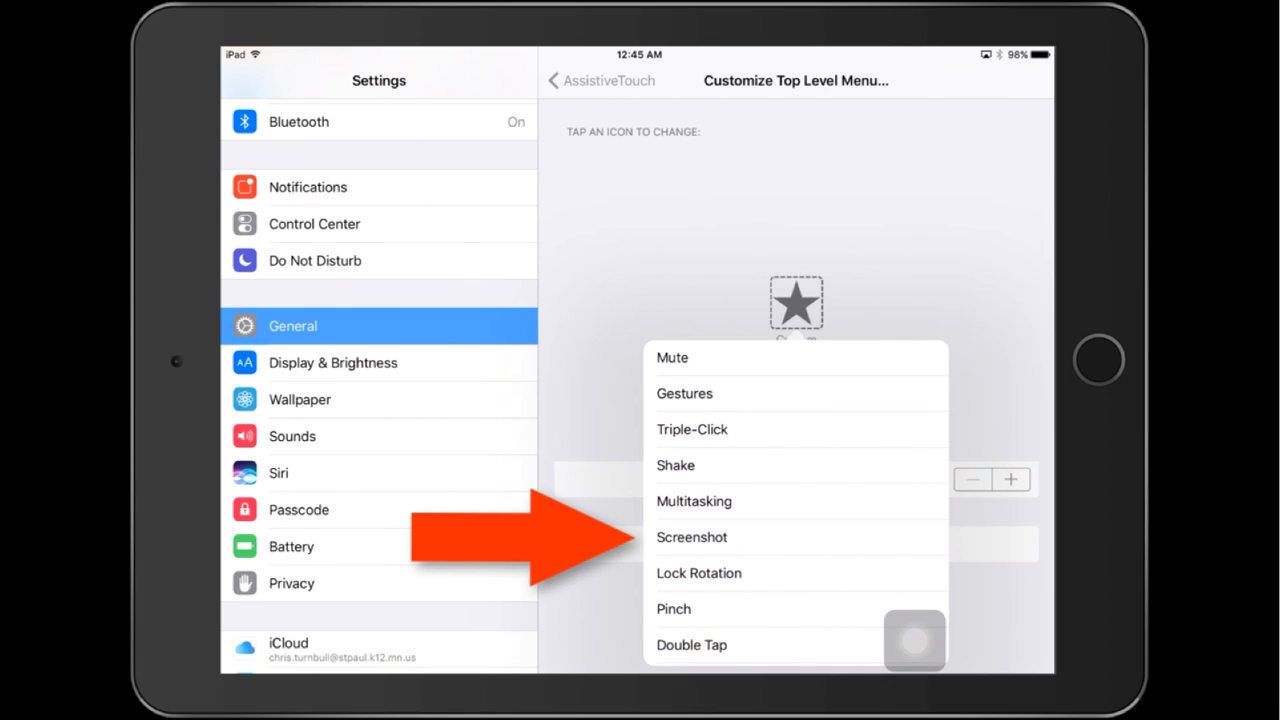
pyautogui.click(692, 536)
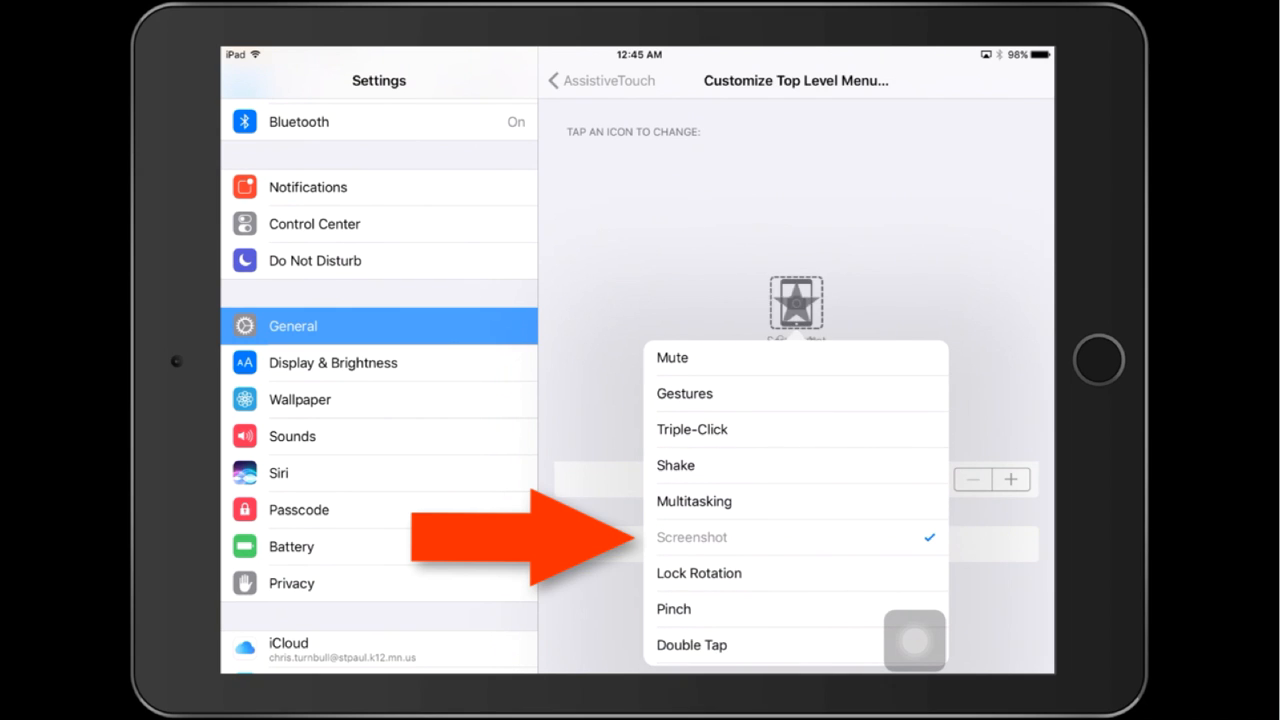
pyautogui.click(692, 536)
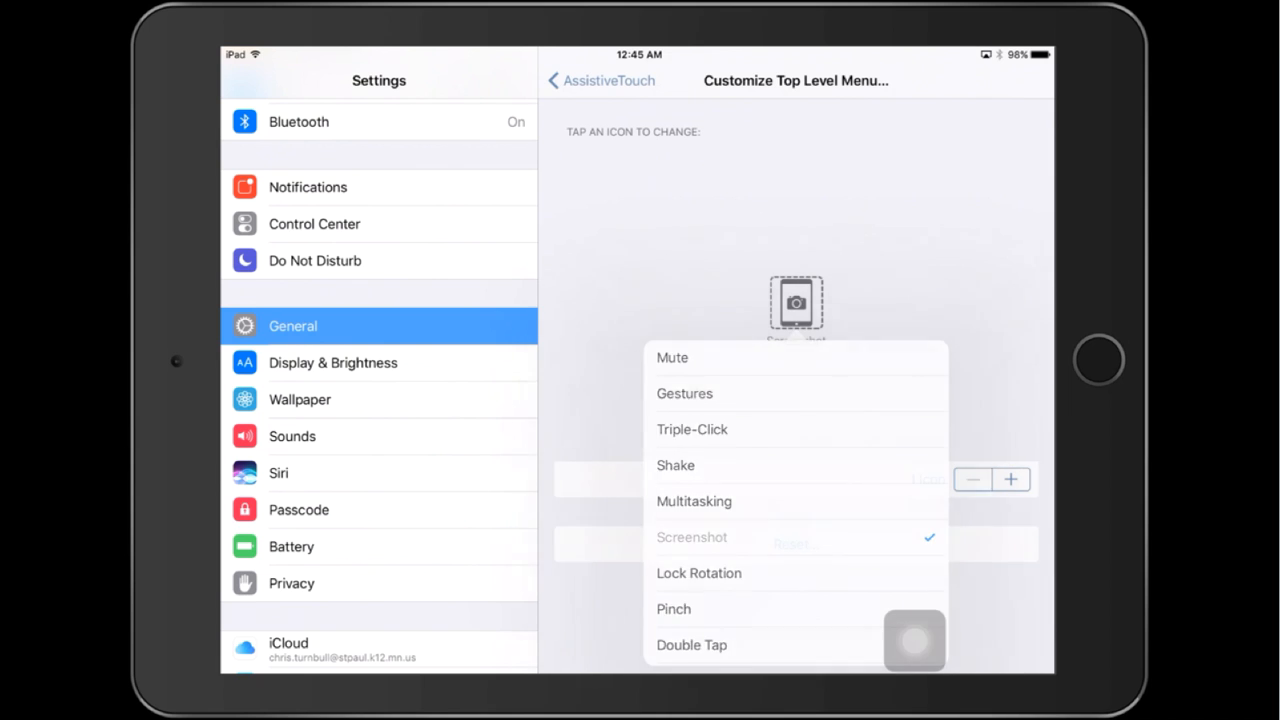
pyautogui.click(692, 536)
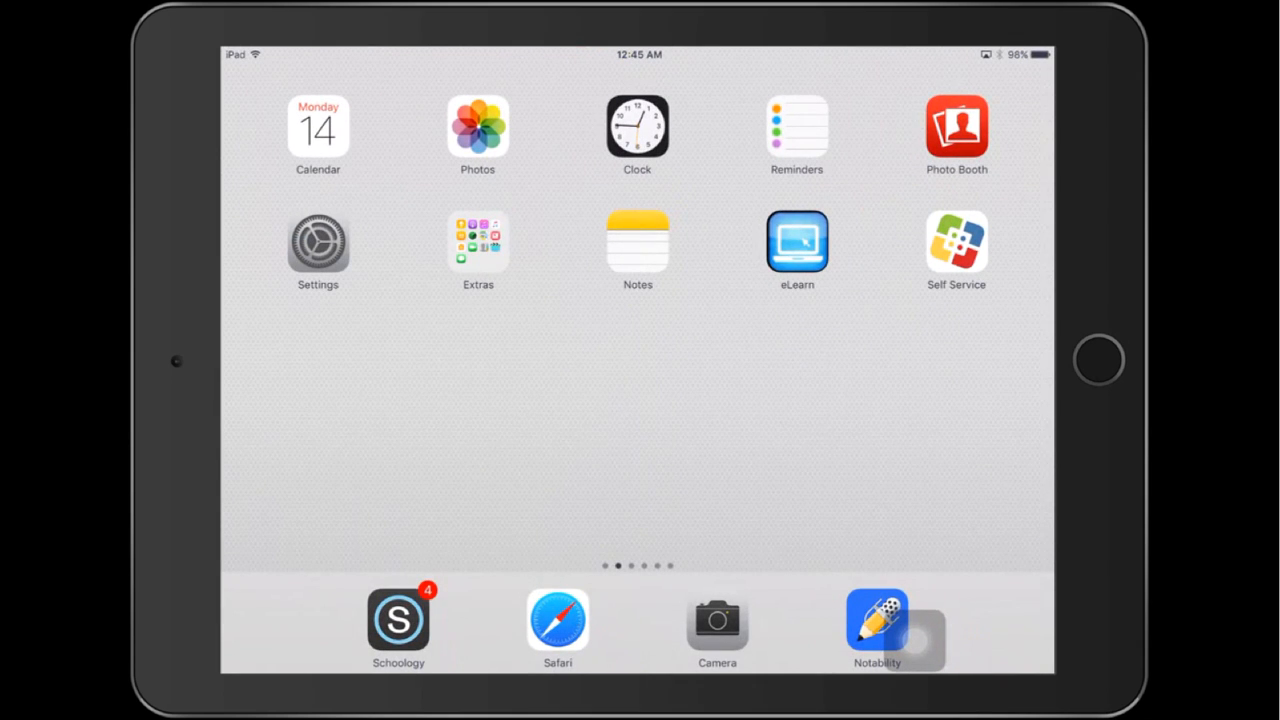
# Step: Drag the floating AssistiveTouch button off the dock toward the right edge
pyautogui.moveTo(920, 628); pyautogui.dragTo(984, 398)
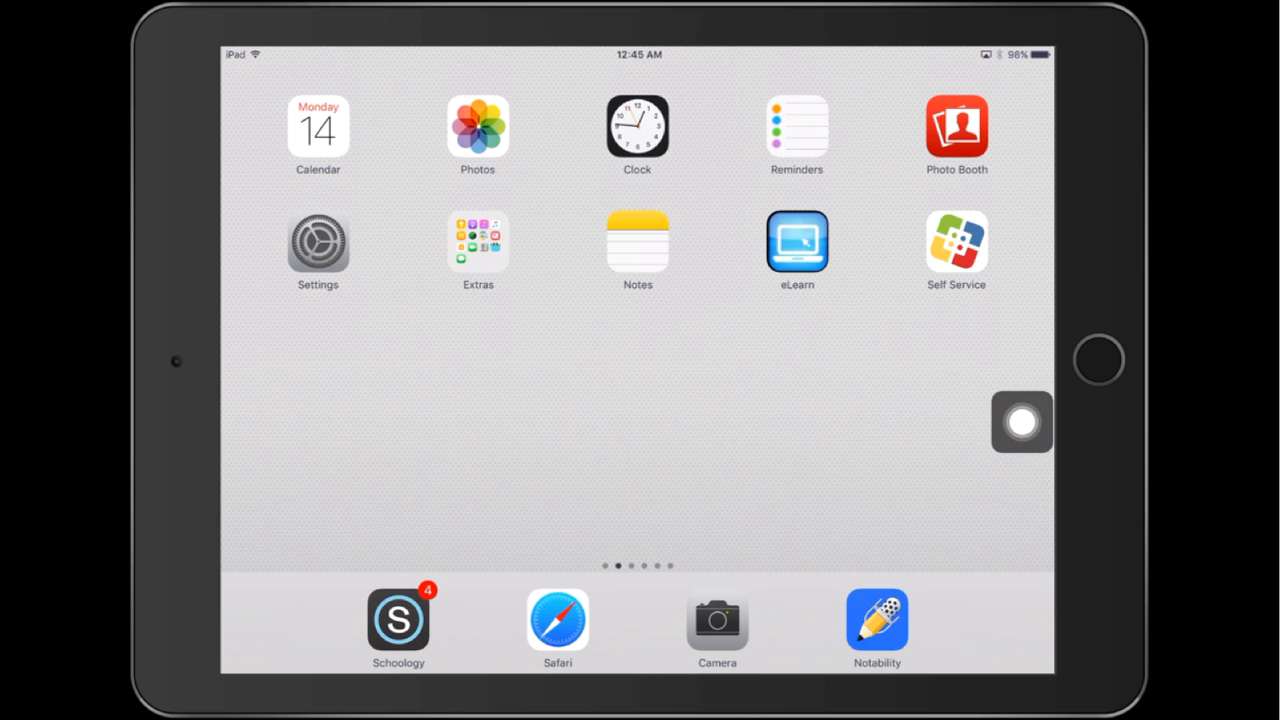
# Step: Drag the AssistiveTouch button left, then right, settling it near the screen centre
pyautogui.moveTo(1020, 420); pyautogui.dragTo(540, 412)
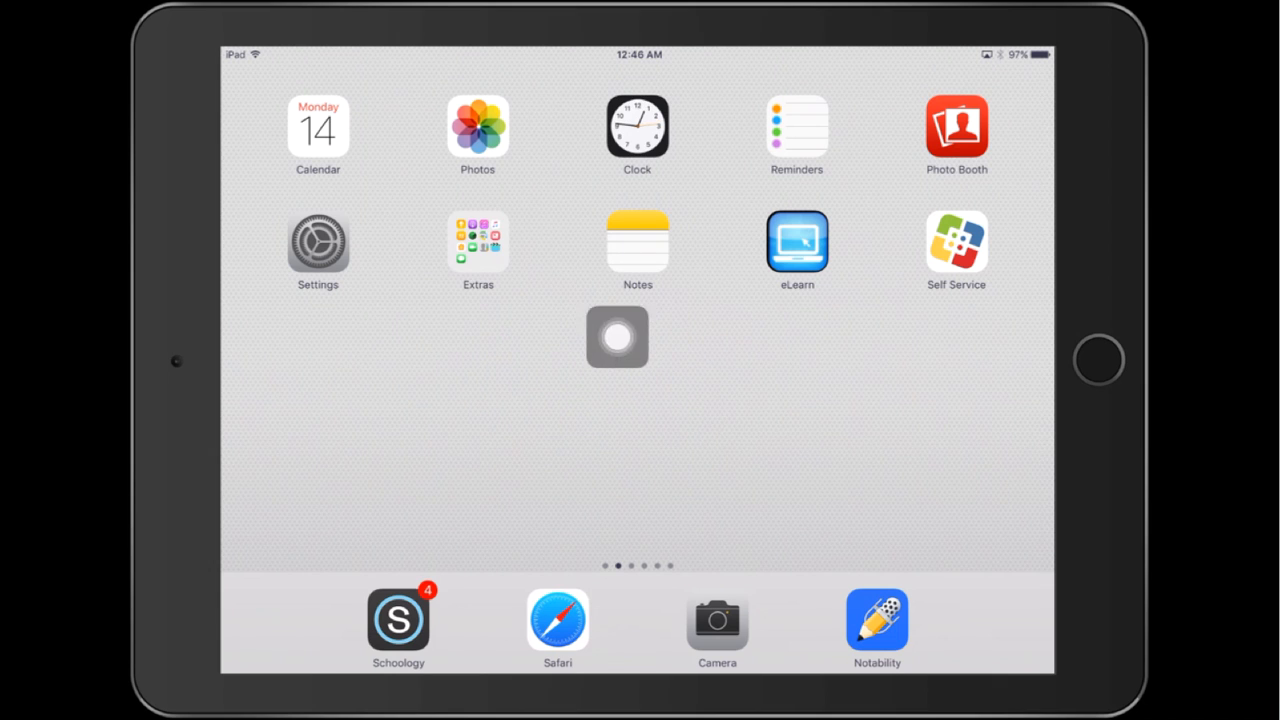
pyautogui.moveTo(616, 336); pyautogui.dragTo(880, 348)
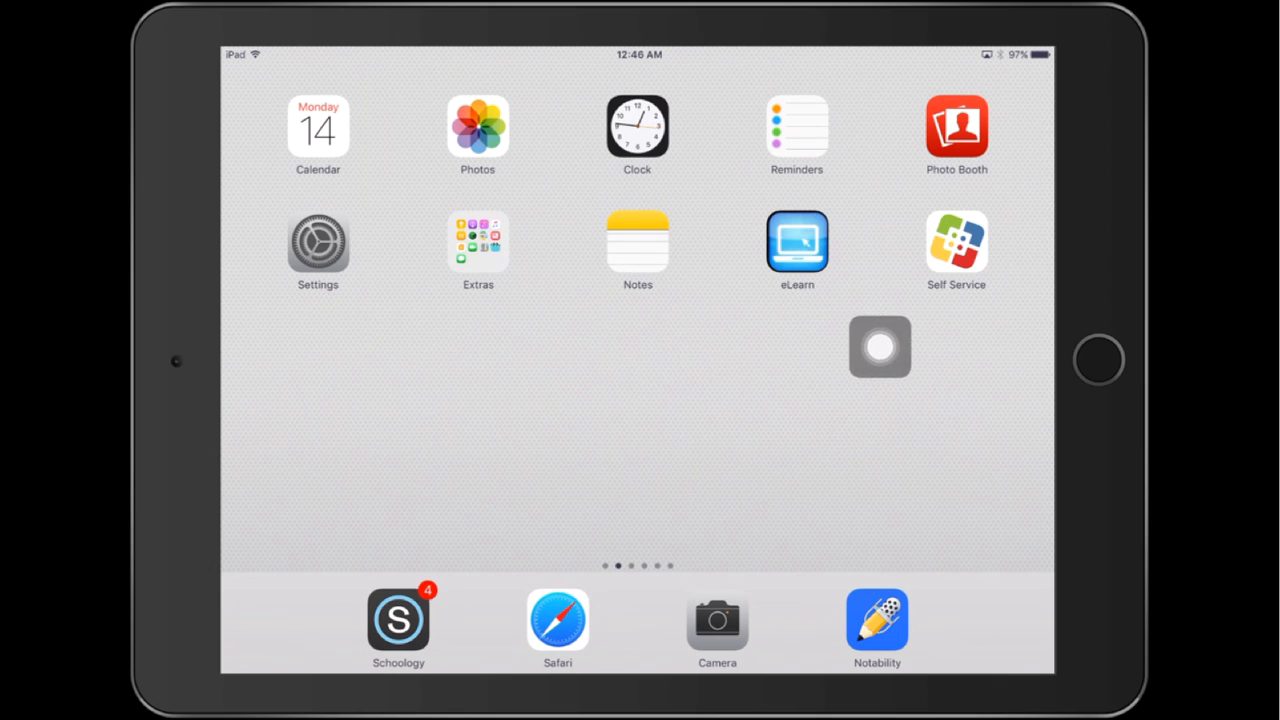
pyautogui.moveTo(878, 348); pyautogui.dragTo(696, 360)
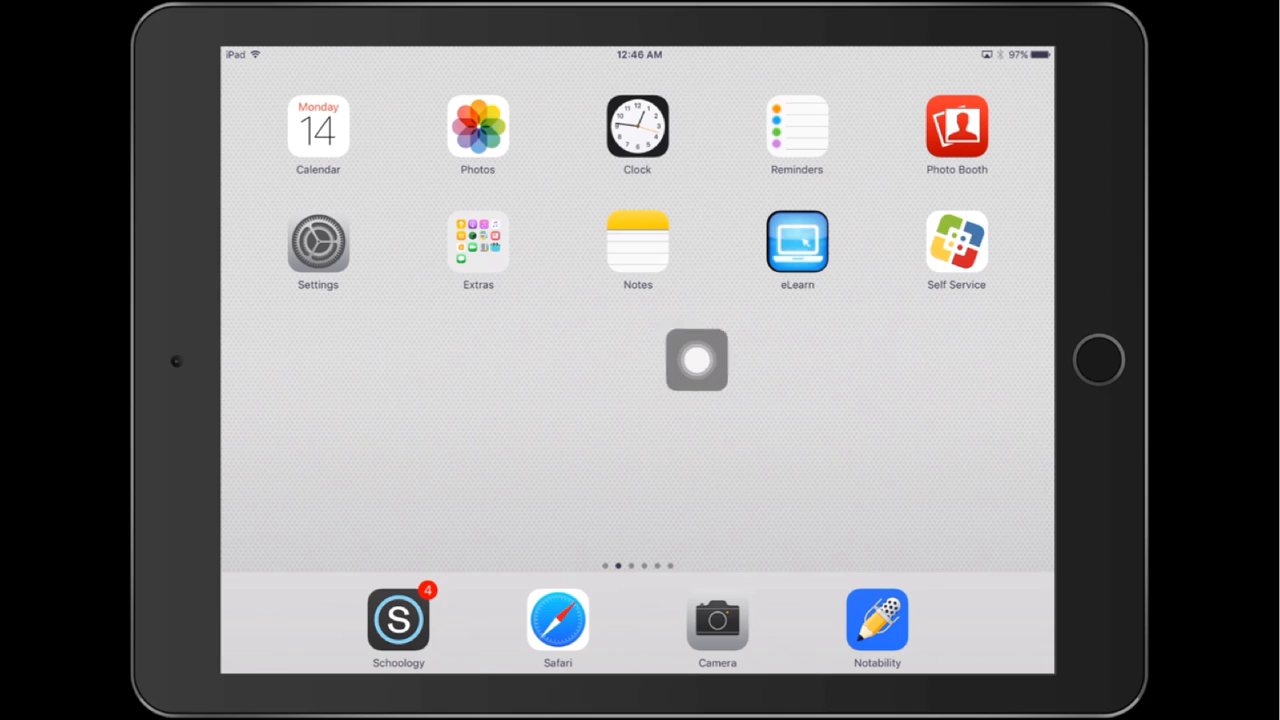